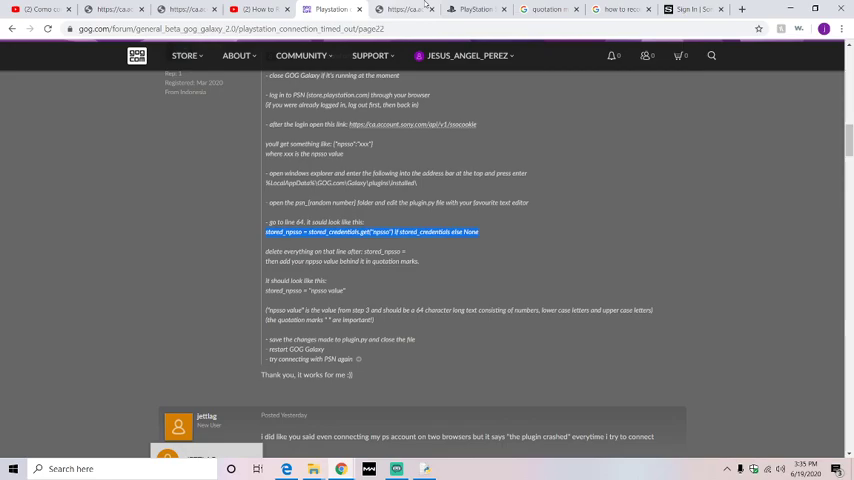
- View the PlayStation Store page in Chrome, then switch away from the browser
click(474, 8)
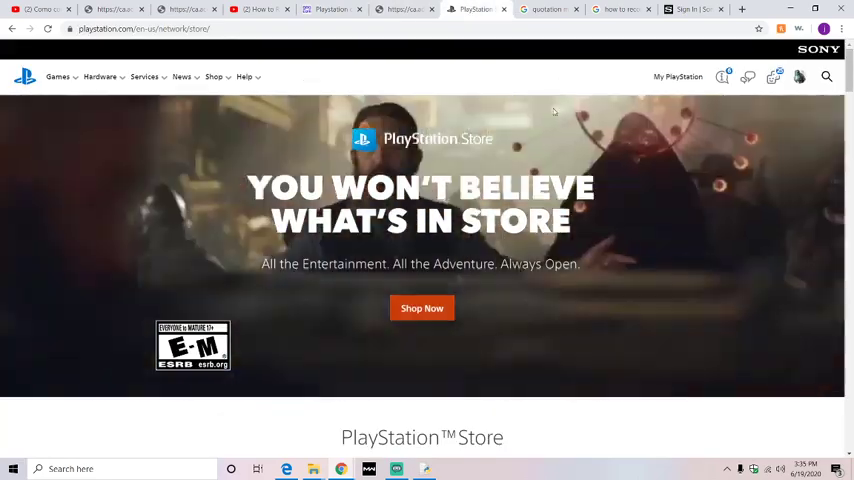
click(332, 8)
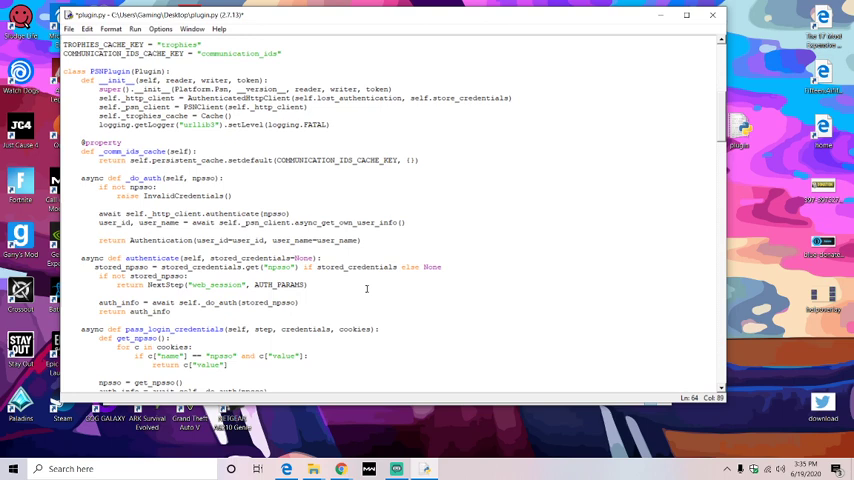
- Navigate AppData\Local > GOG.com > Galaxy > plugins > installed to reach the PSN plugin folder
click(12, 468)
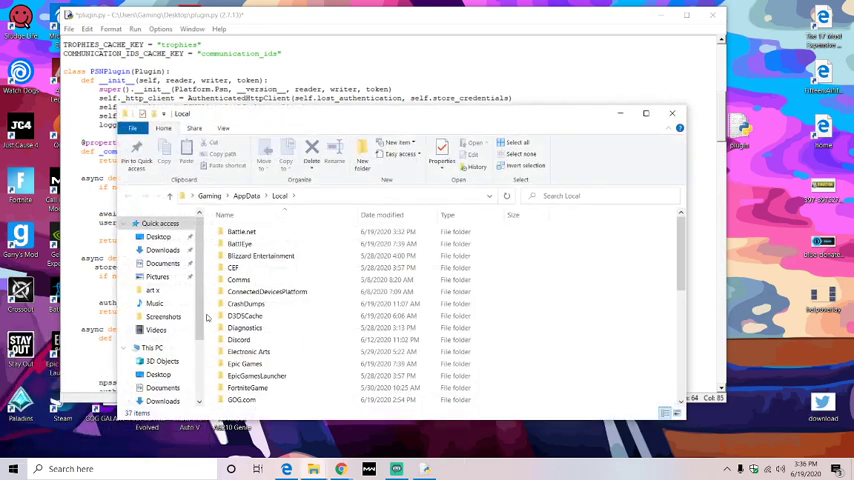
scroll(down, 3)
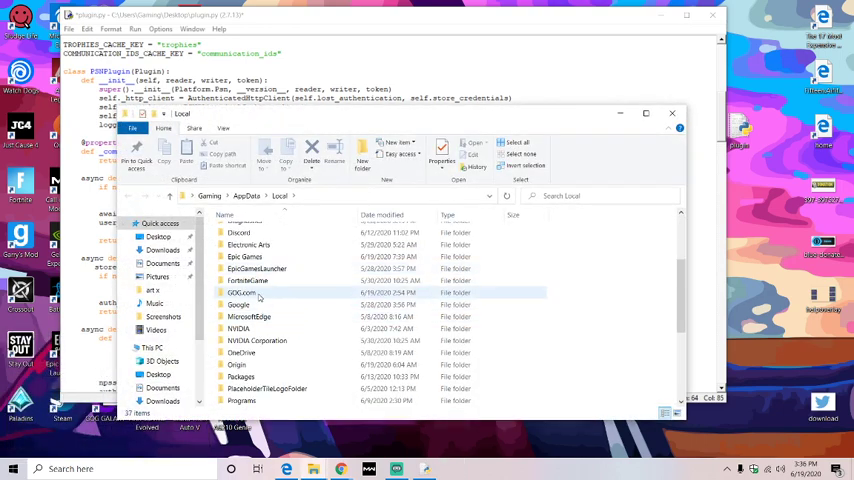
double_click(240, 292)
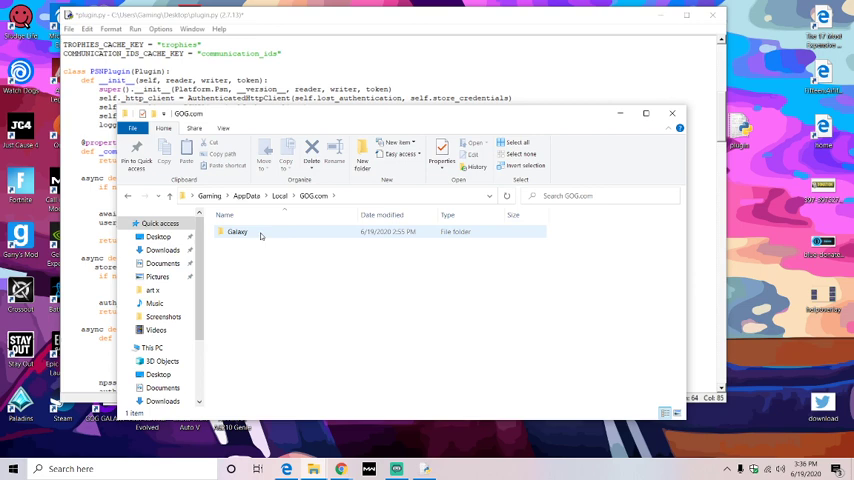
double_click(236, 232)
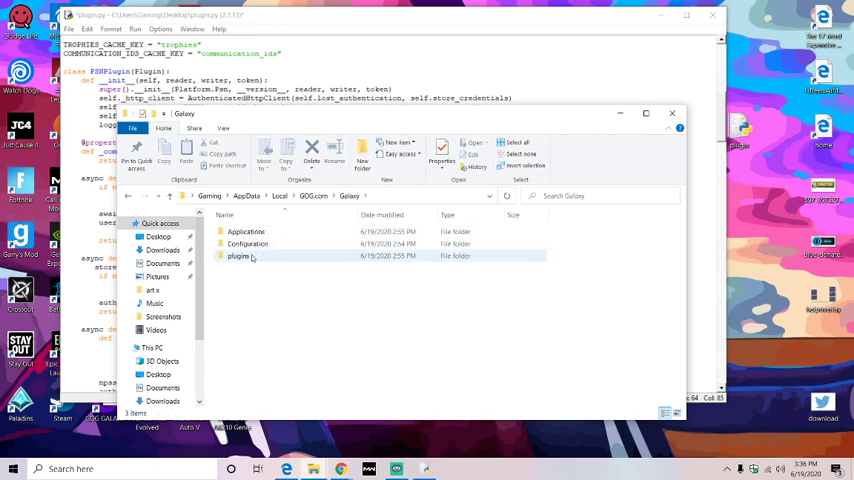
double_click(238, 256)
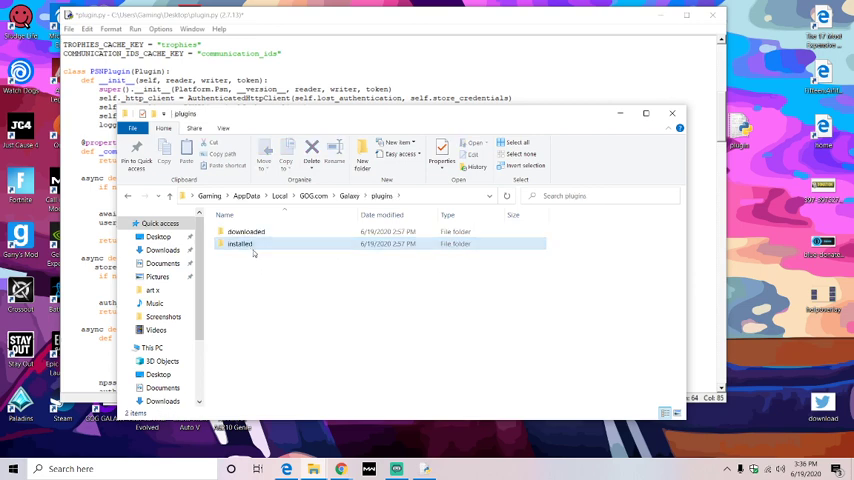
double_click(240, 244)
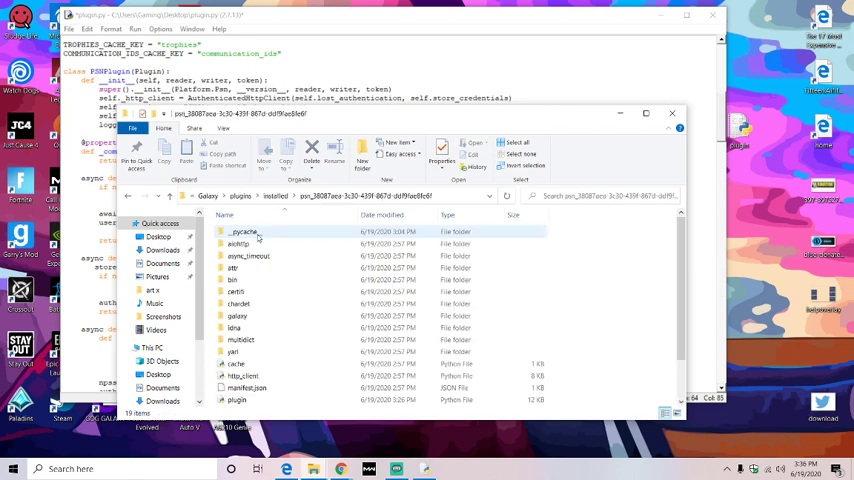
scroll(down, 3)
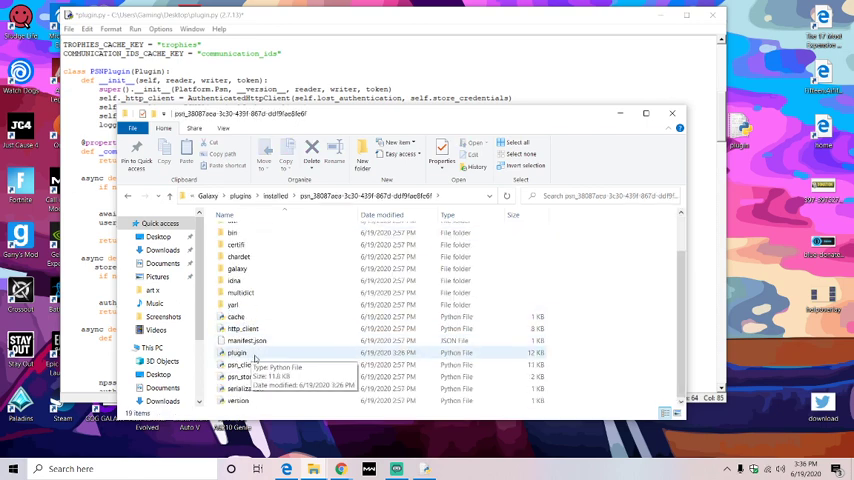
- Select plugin.py and bring up its context menu for Edit with IDLE
click(236, 352)
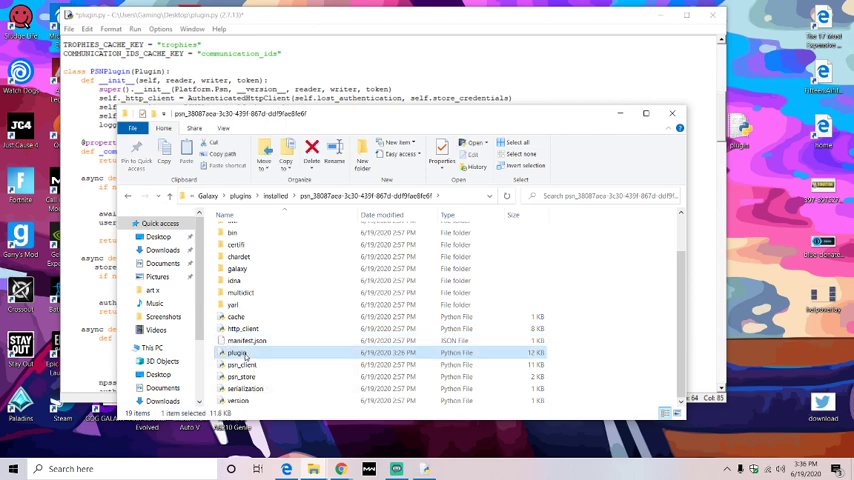
right_click(234, 352)
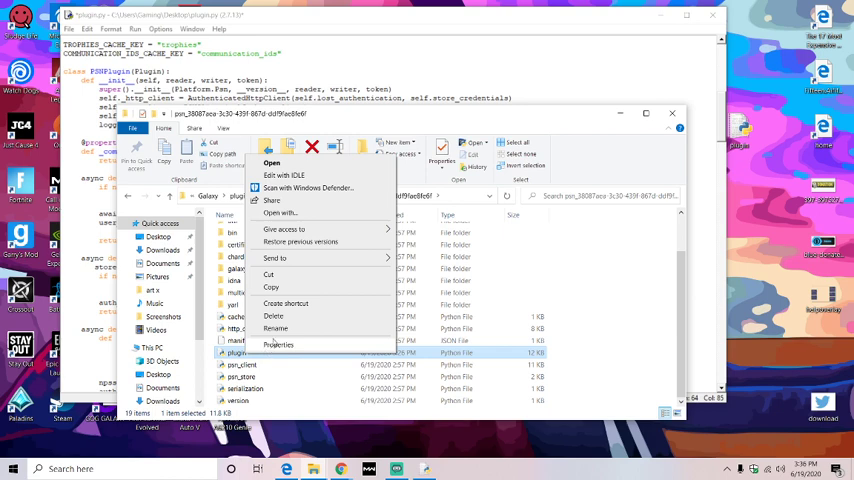
mouse_move(284, 176)
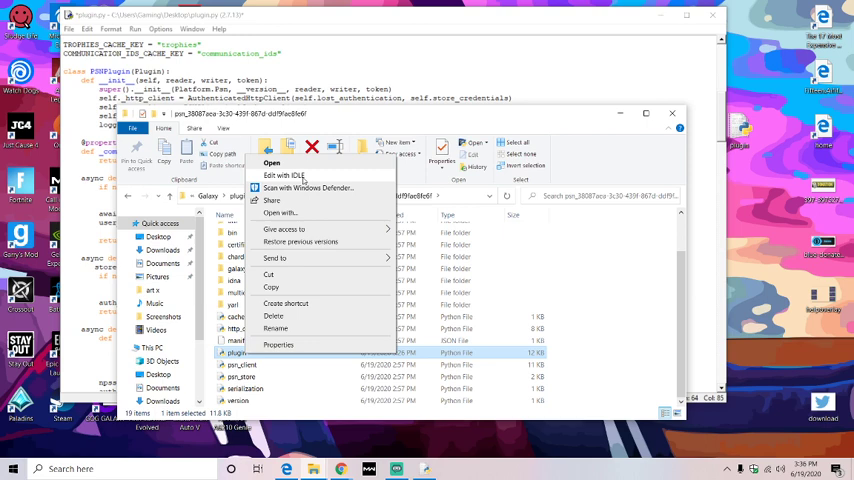
mouse_move(304, 180)
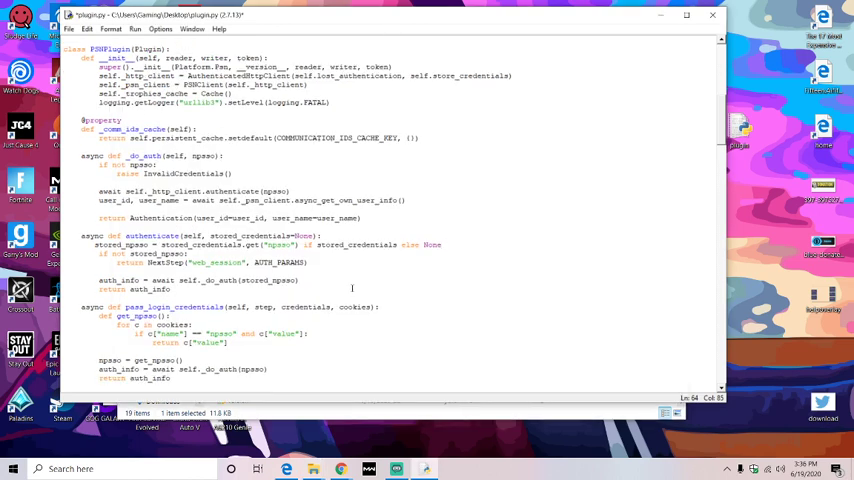
scroll(up, 3)
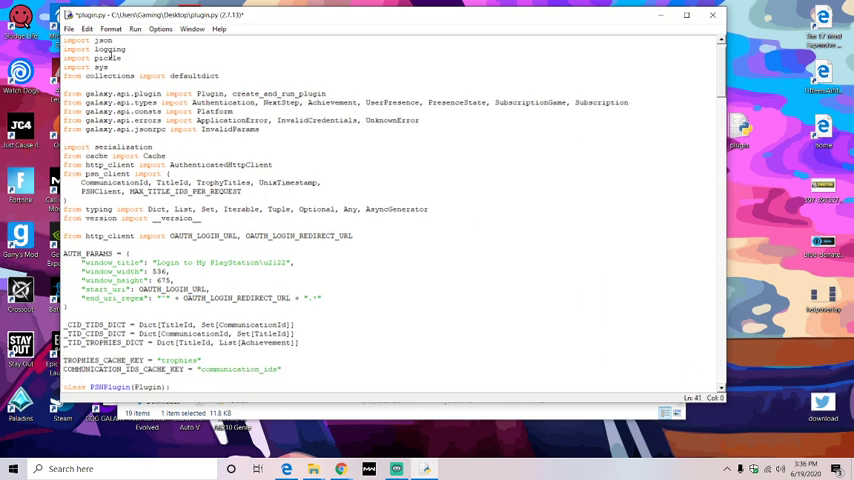
scroll(down, 3)
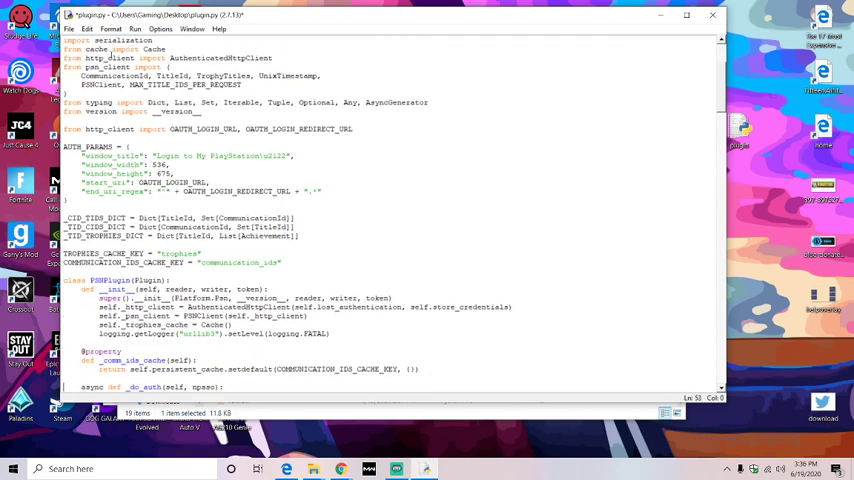
scroll(down, 3)
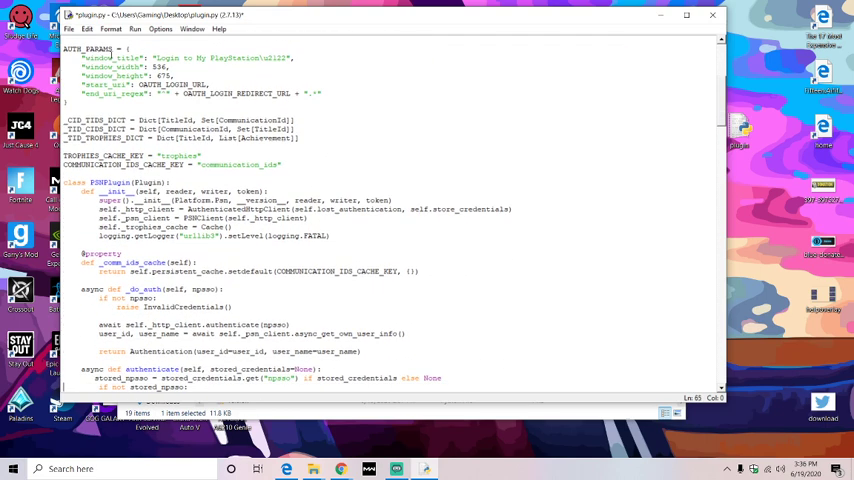